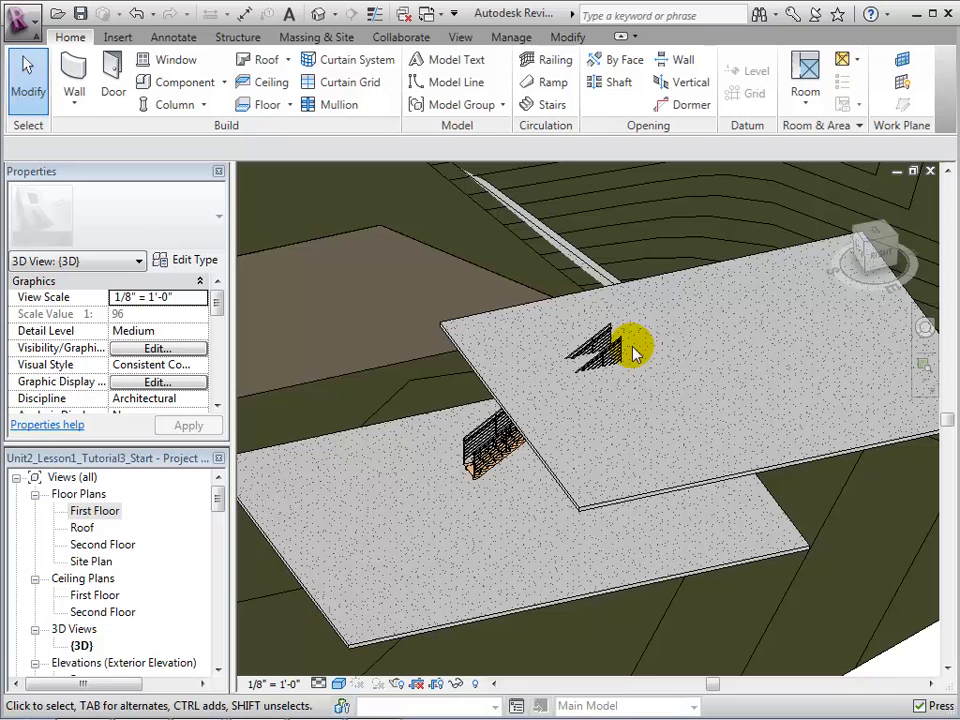
{"action": "mouse_move", "coordinate": [593, 403]}
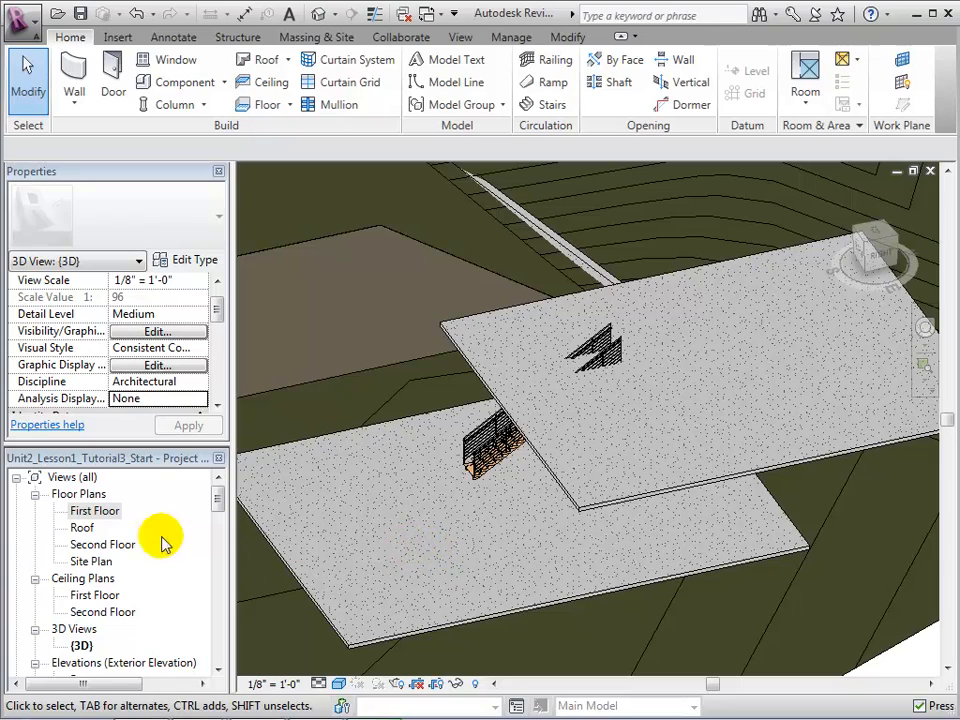
Step: Open the Second Floor plan view and scroll to the slab above the stair run
{"action": "double_click", "coordinate": [94, 544]}
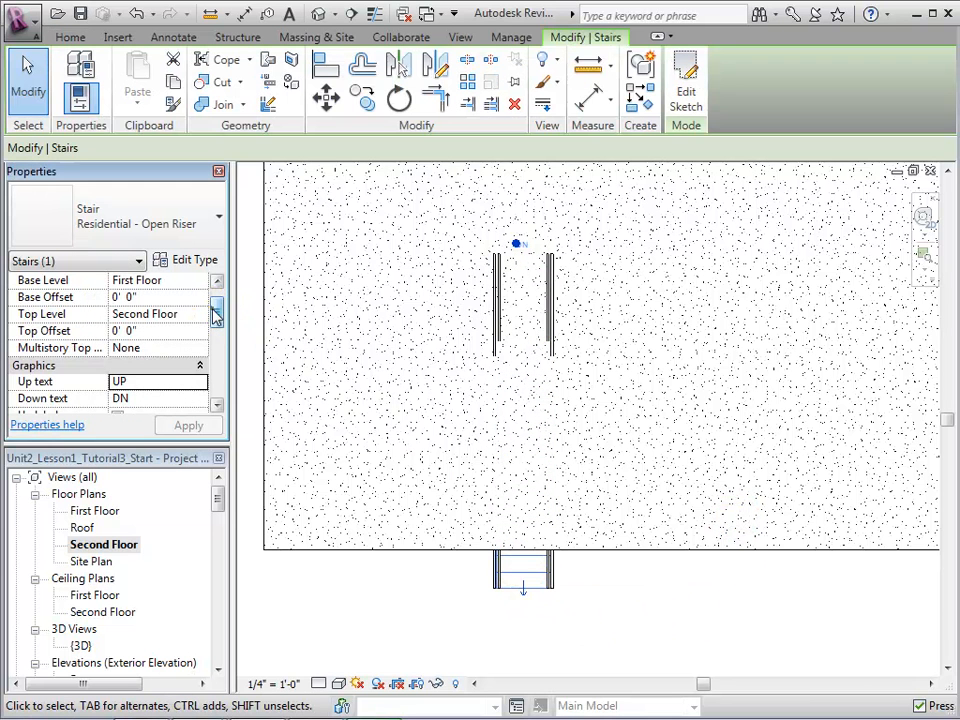
{"action": "scroll", "scroll_direction": "down", "scroll_amount": 3}
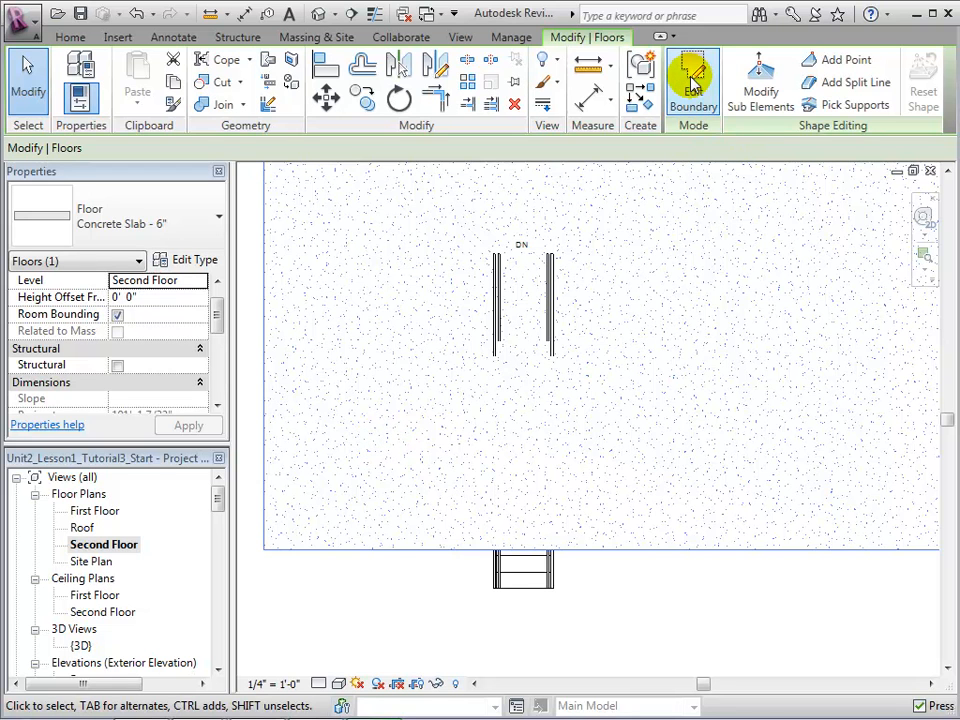
Step: Edit the slab boundary, tracing and trimming a closed rectangle around the upper stair run
{"action": "left_click", "coordinate": [693, 80]}
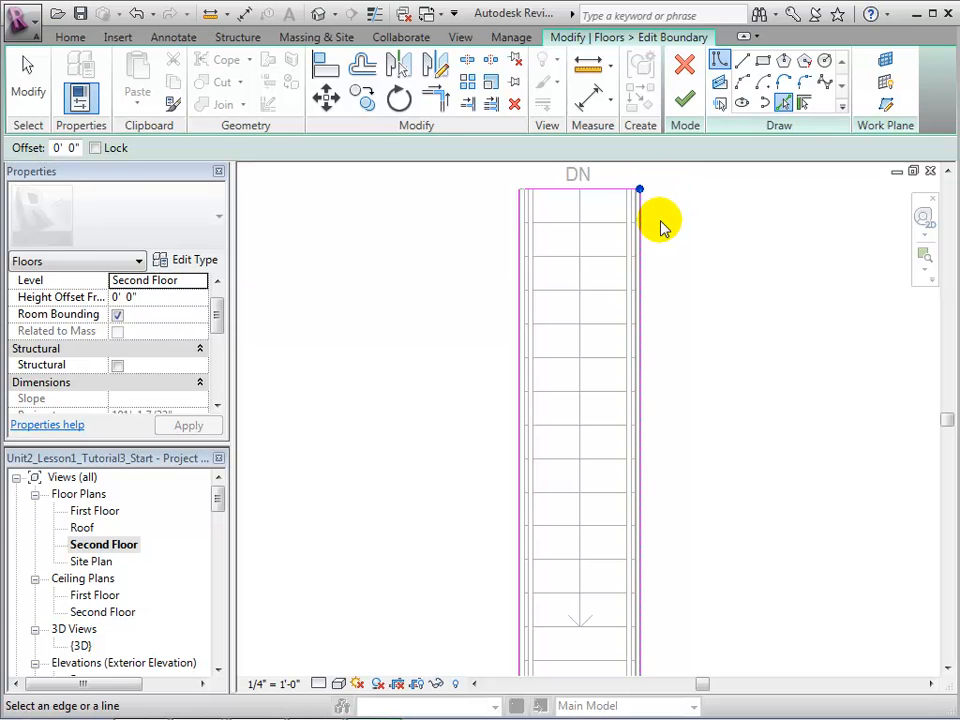
{"action": "mouse_move", "coordinate": [660, 293]}
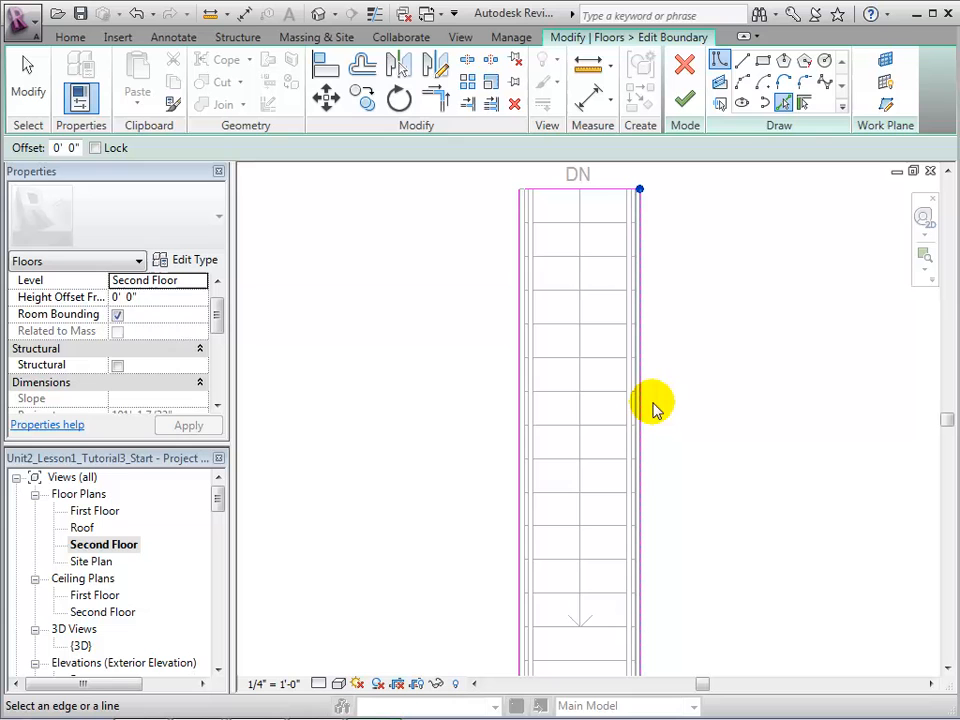
{"action": "mouse_move", "coordinate": [655, 515]}
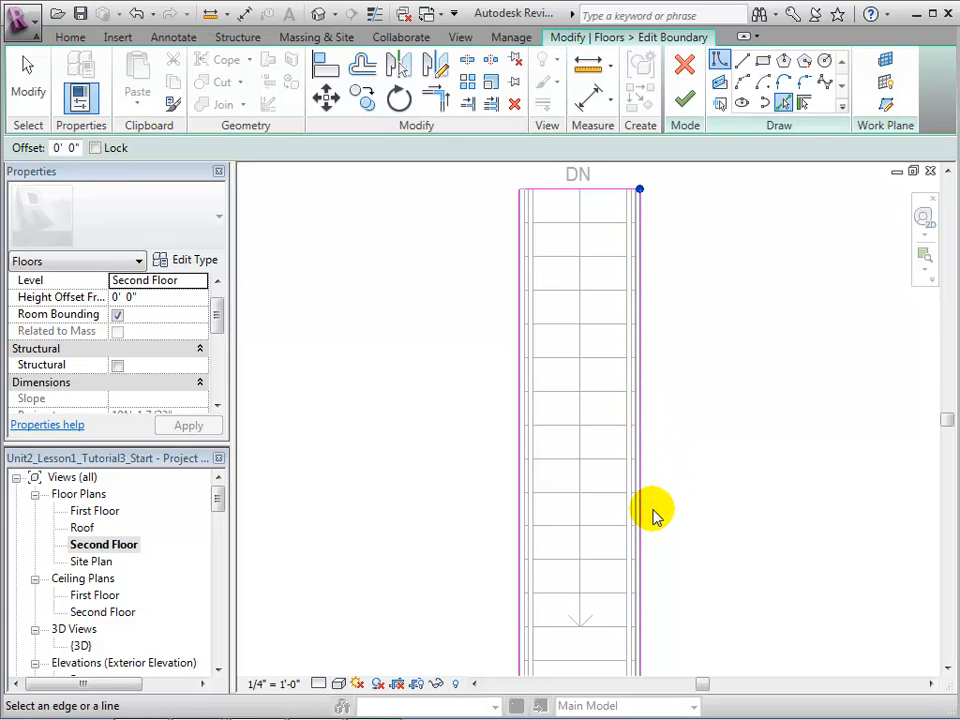
{"action": "mouse_move", "coordinate": [648, 628]}
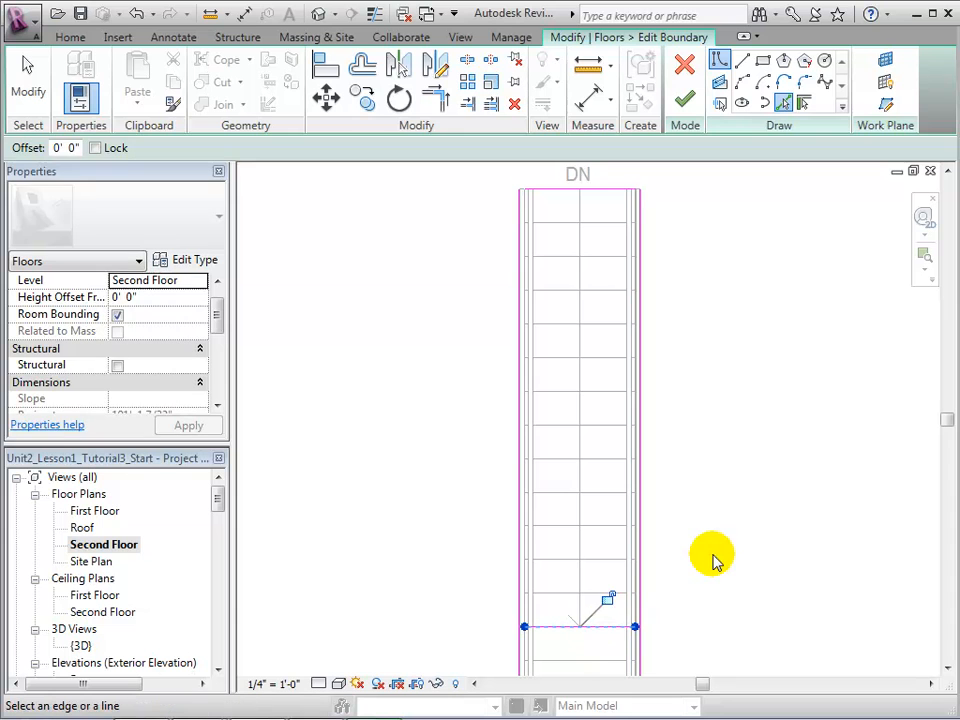
{"action": "mouse_move", "coordinate": [462, 160]}
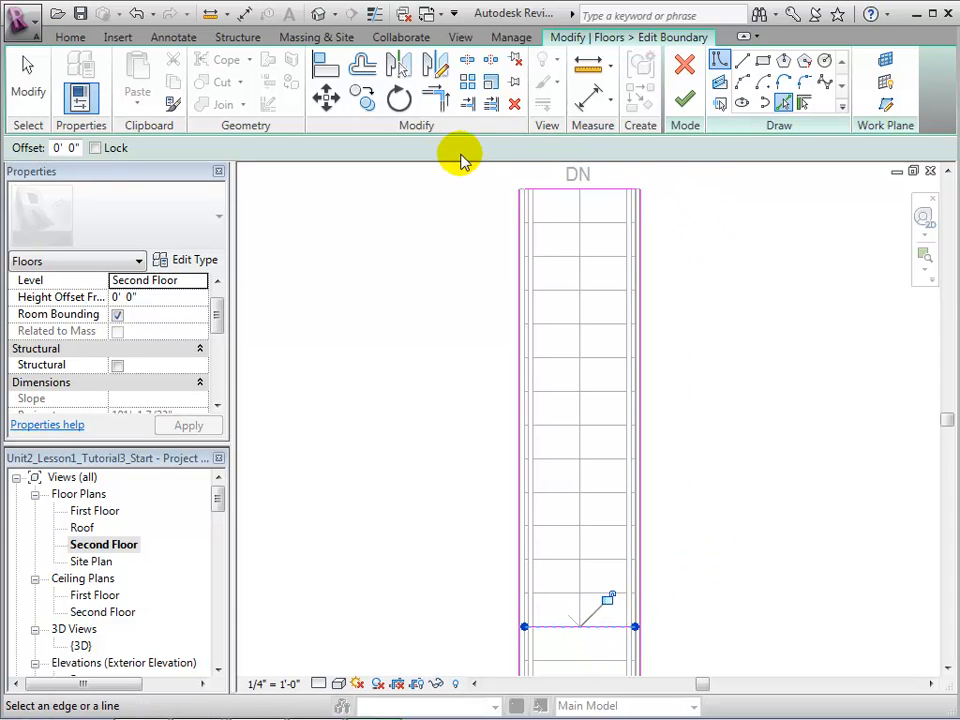
{"action": "left_click", "coordinate": [435, 100]}
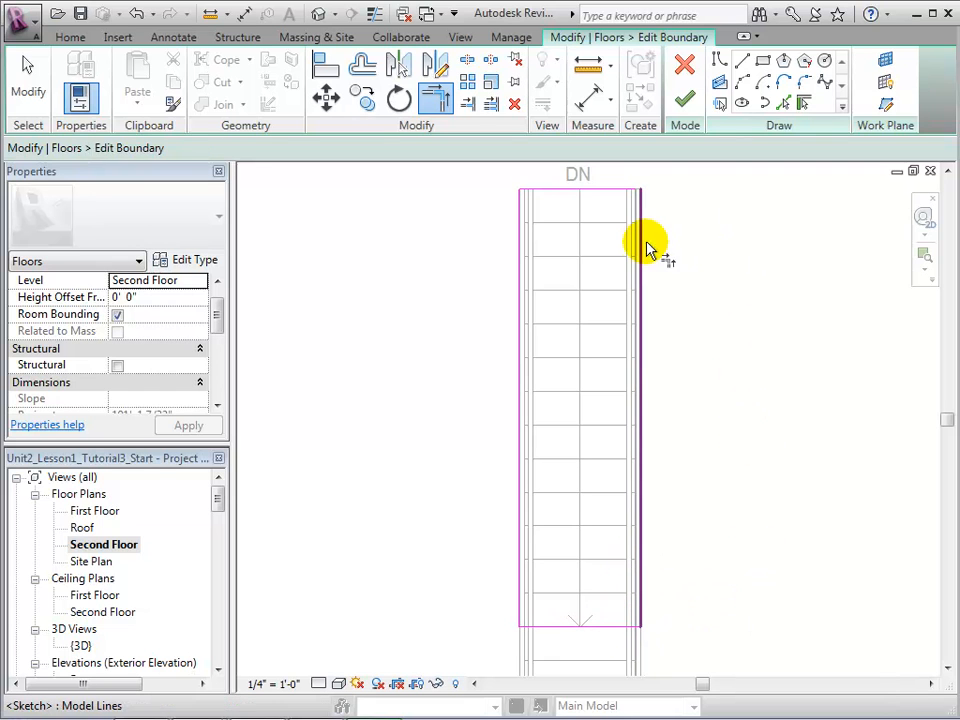
{"action": "mouse_move", "coordinate": [800, 280]}
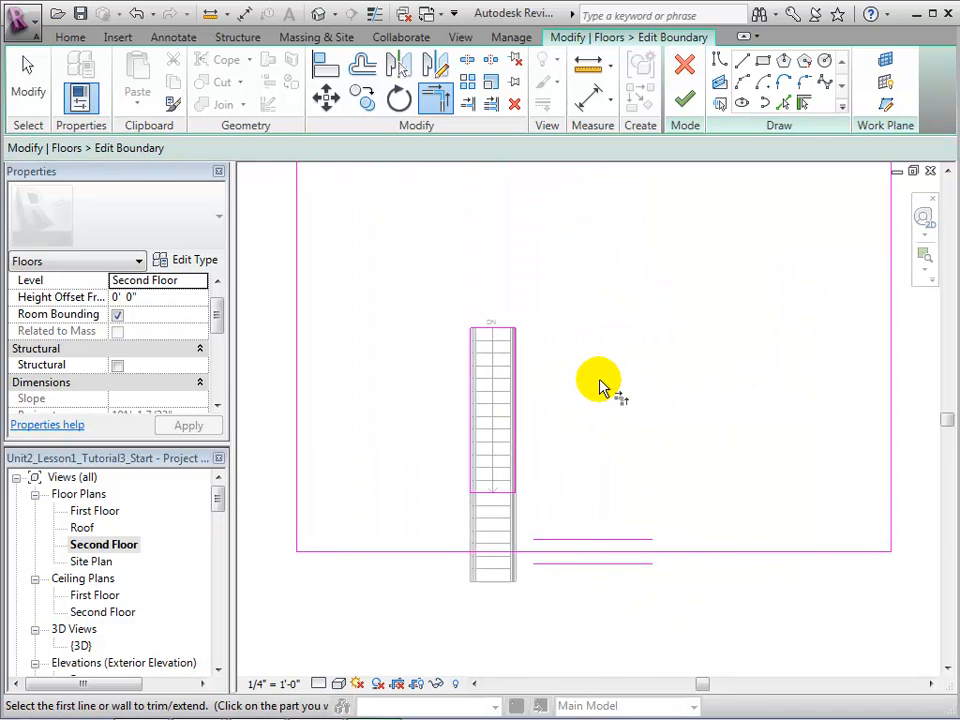
{"action": "mouse_move", "coordinate": [685, 100]}
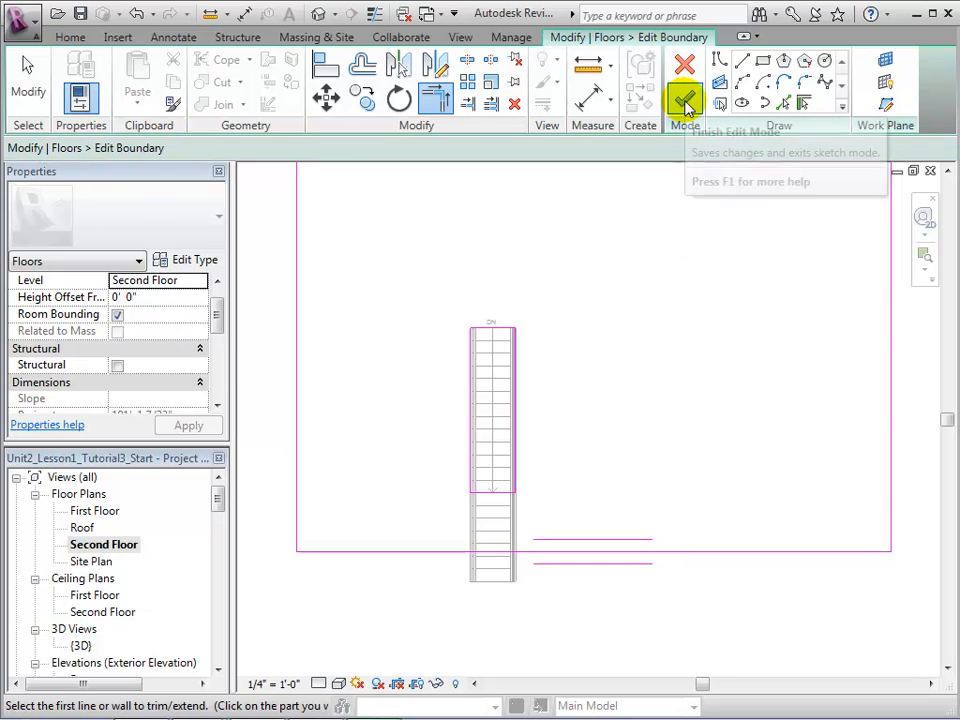
Step: Finish the slab boundary edit and pan the 3D view to inspect the stair opening
{"action": "left_click", "coordinate": [684, 91]}
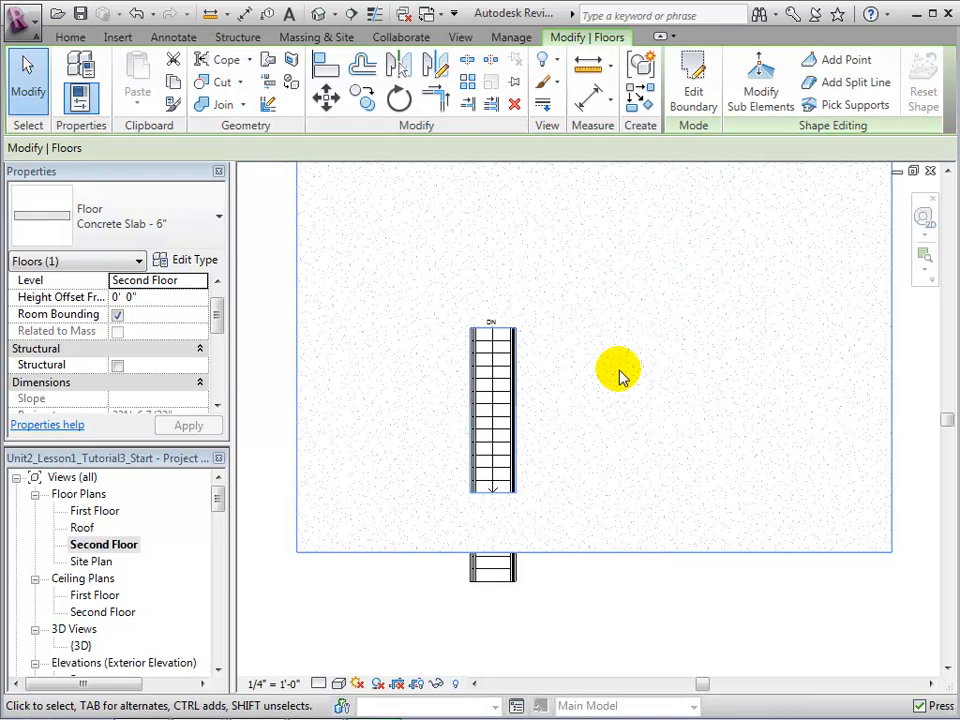
{"action": "mouse_move", "coordinate": [613, 375]}
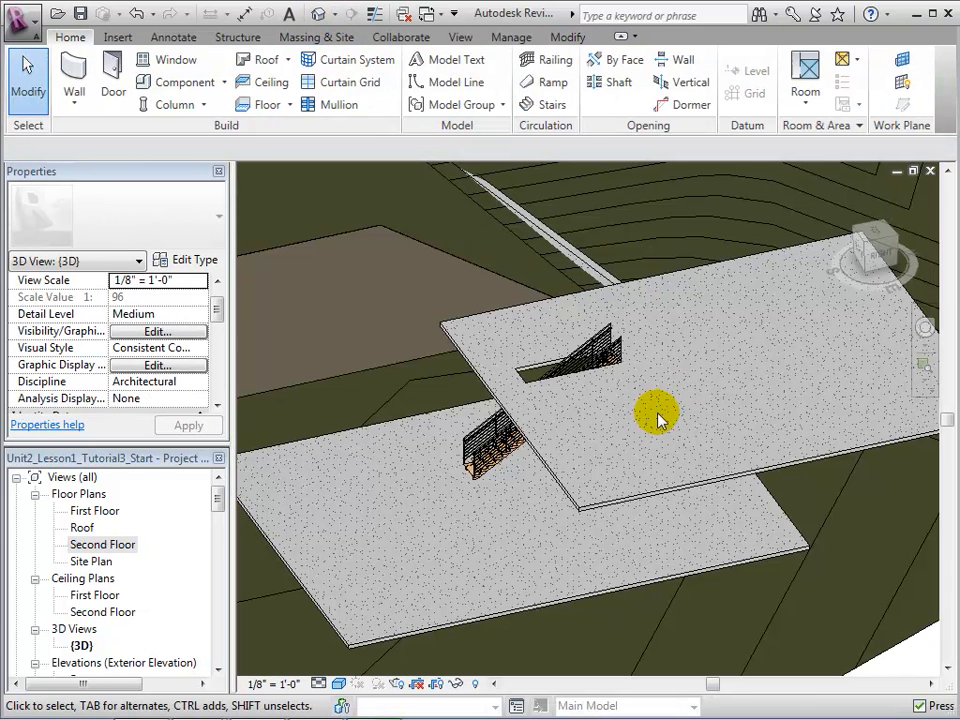
{"action": "left_click_drag", "start_coordinate": [655, 415], "coordinate": [757, 513]}
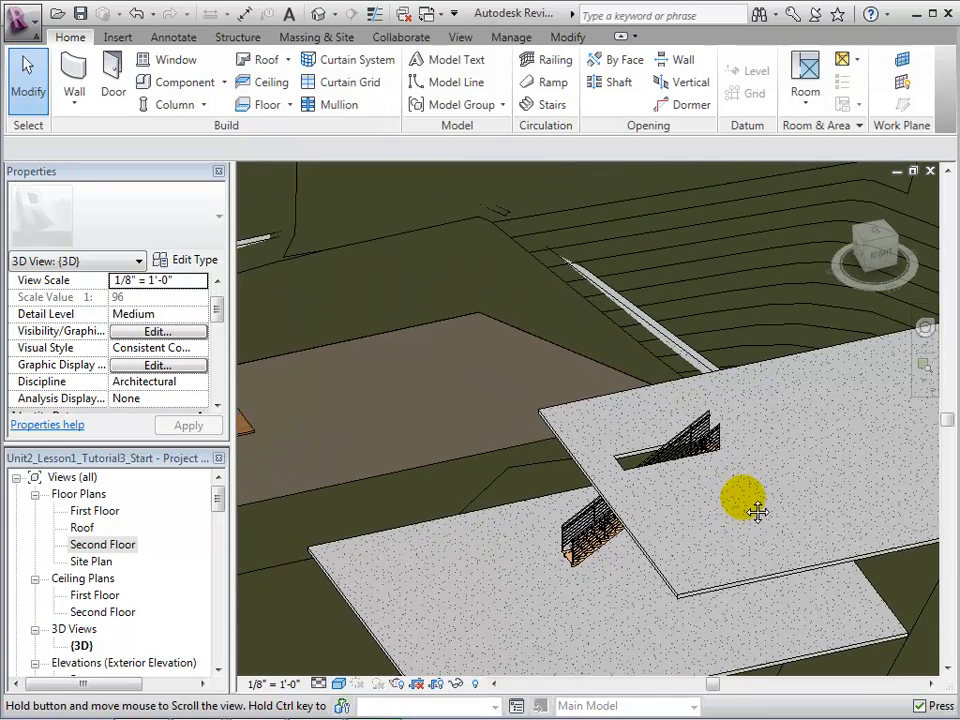
{"action": "mouse_move", "coordinate": [730, 490]}
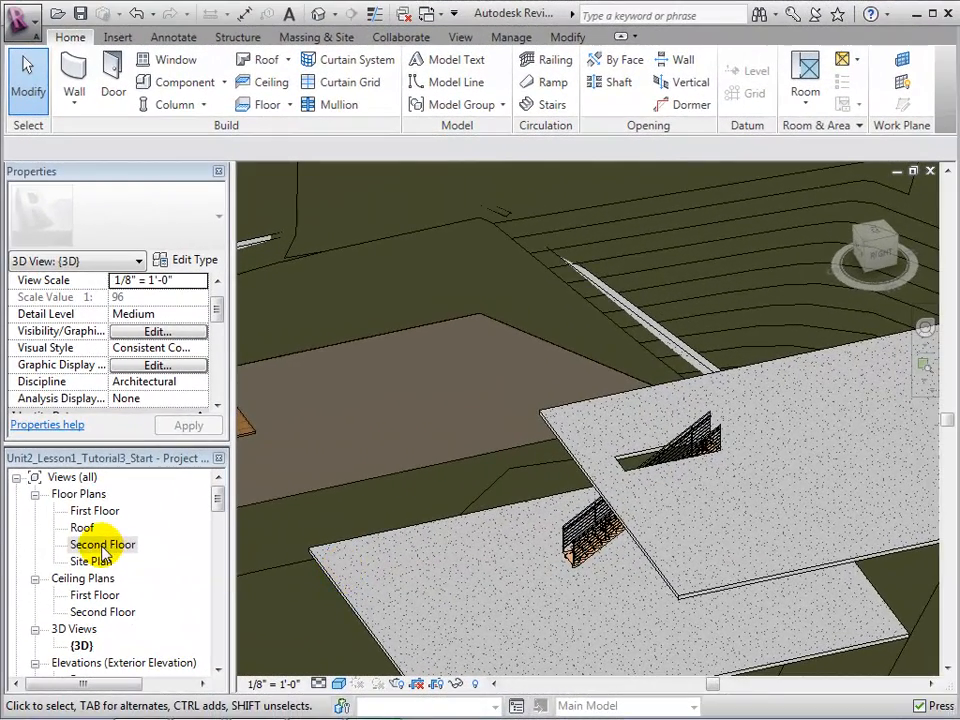
Step: Replace the slab's rectangular opening with a circle around the stair and orbit to check it
{"action": "double_click", "coordinate": [103, 544]}
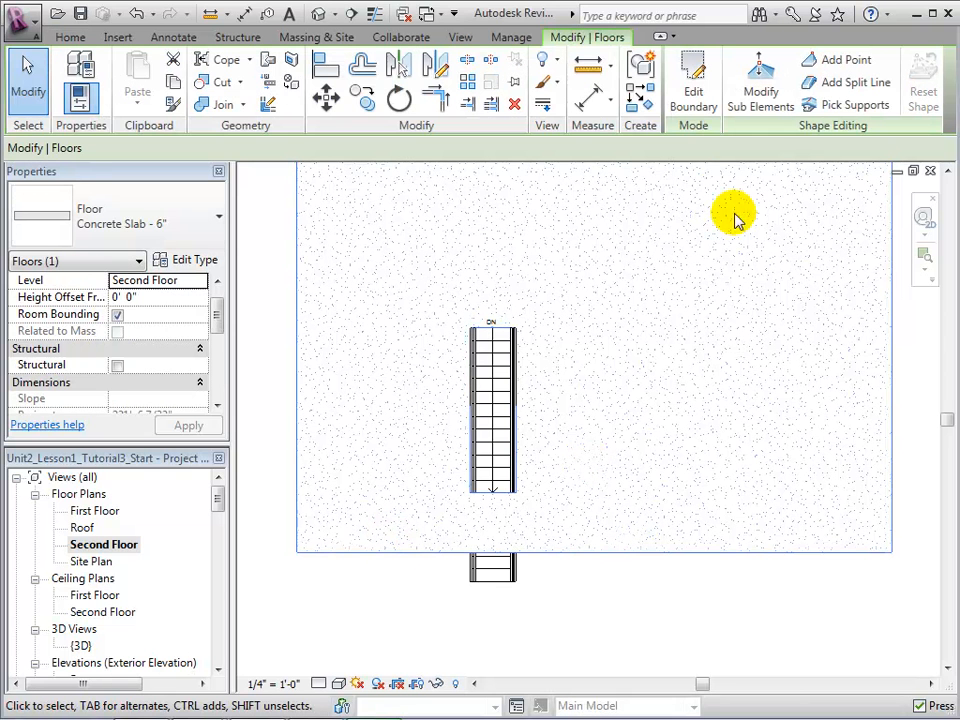
{"action": "left_click", "coordinate": [693, 82]}
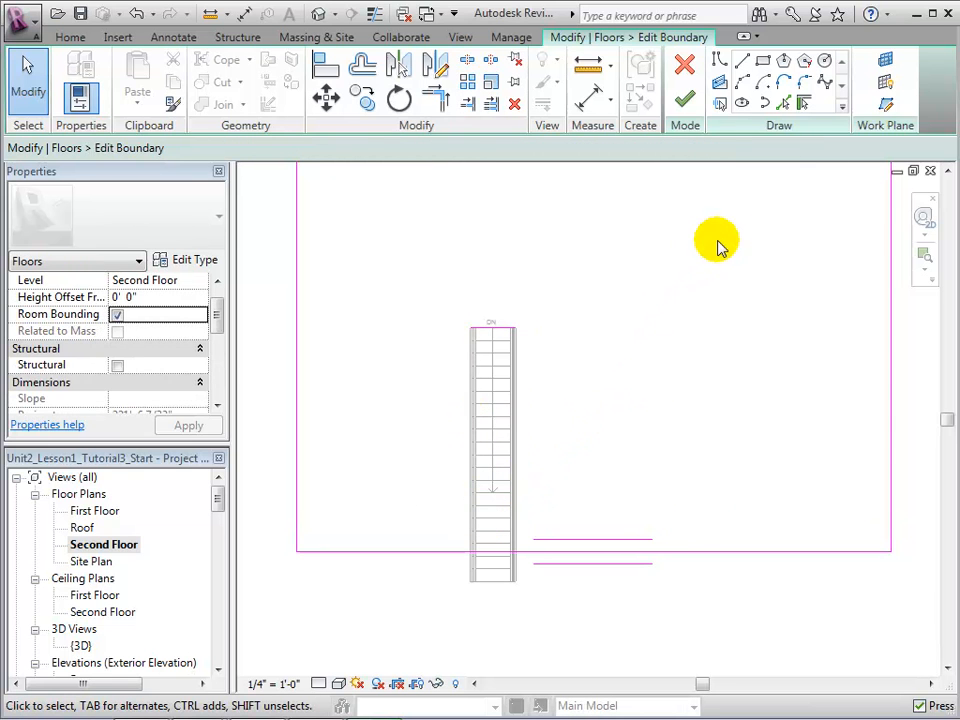
{"action": "mouse_move", "coordinate": [753, 135]}
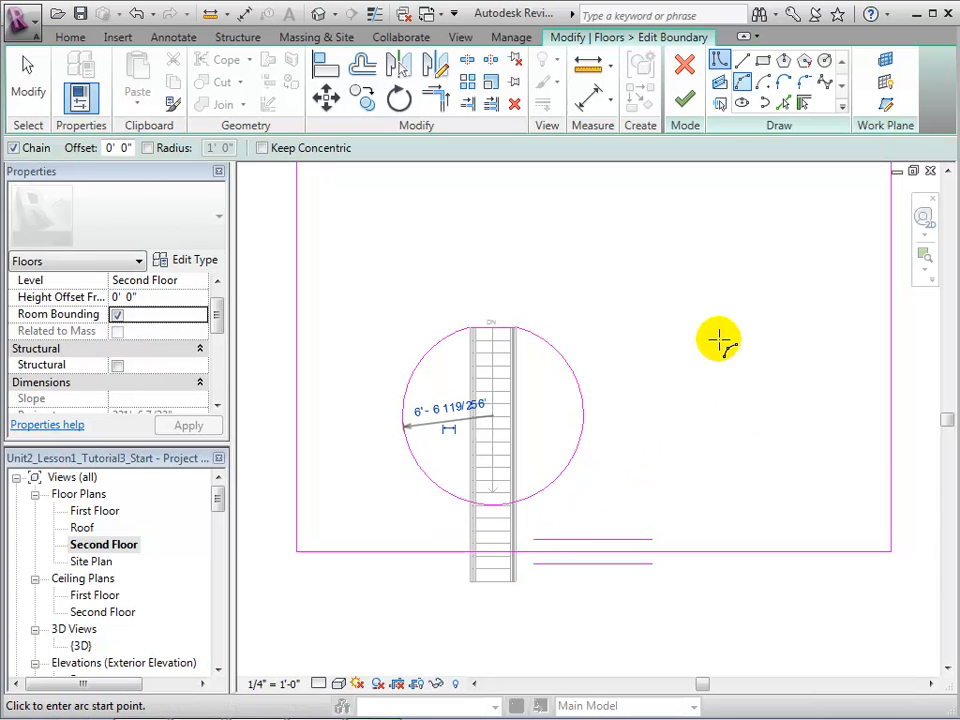
{"action": "mouse_move", "coordinate": [721, 260]}
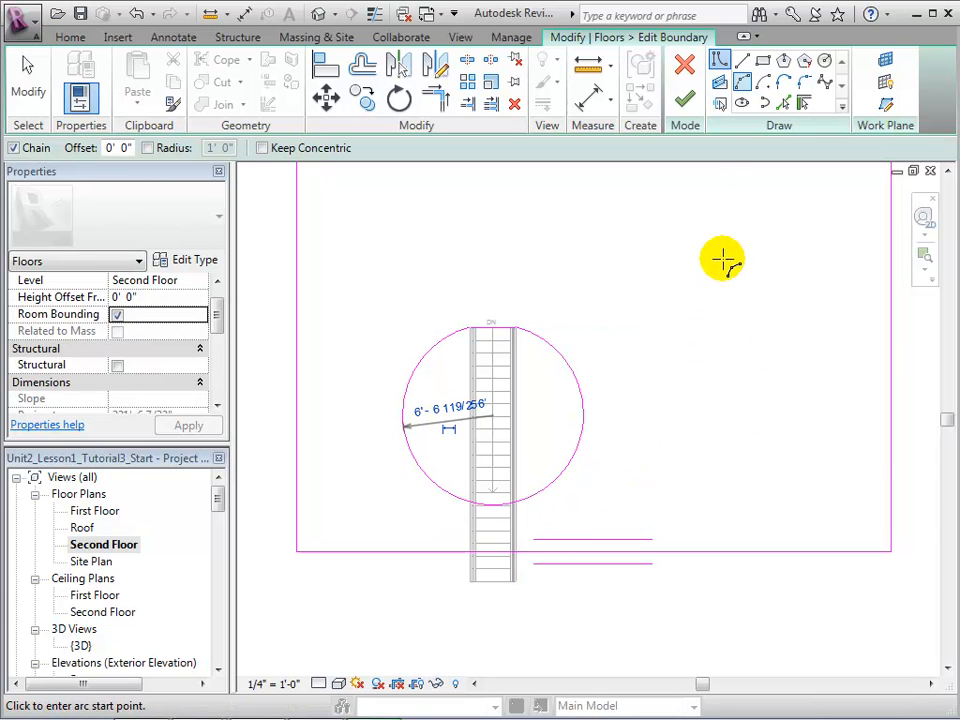
{"action": "left_click", "coordinate": [685, 95]}
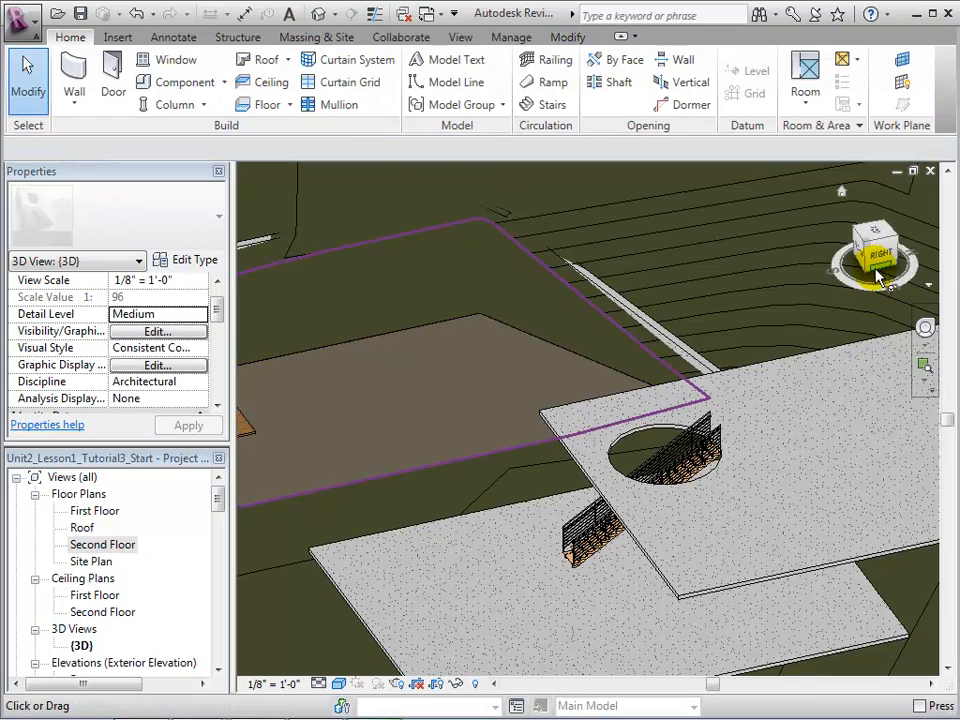
{"action": "left_click_drag", "start_coordinate": [875, 278], "coordinate": [835, 375]}
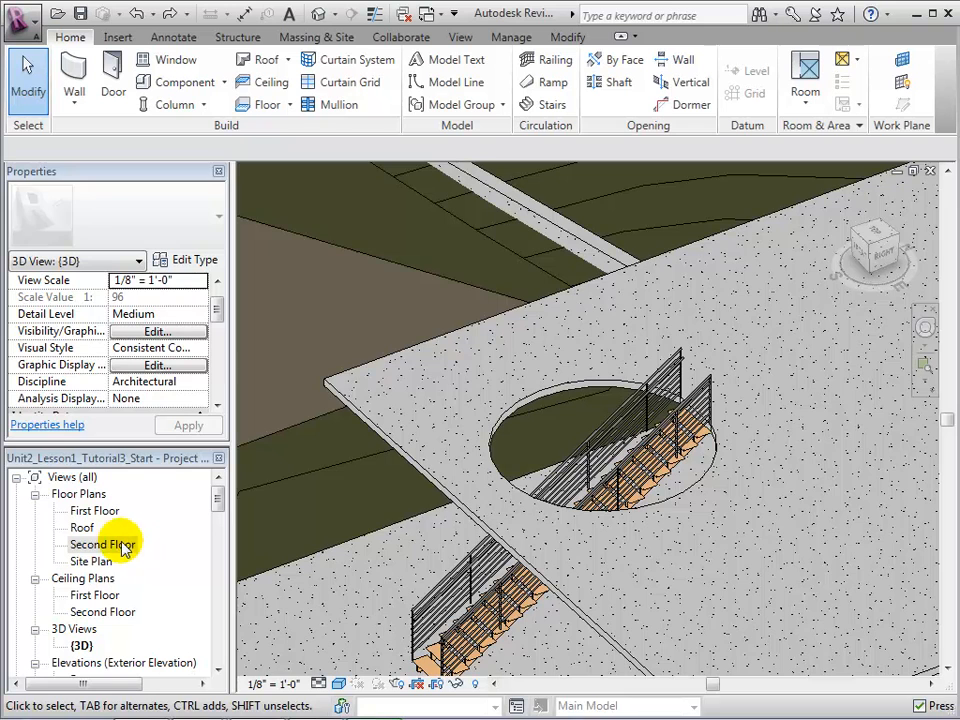
Step: Sketch the round guardrail on the Second Floor plan and check it in 3D
{"action": "double_click", "coordinate": [94, 544]}
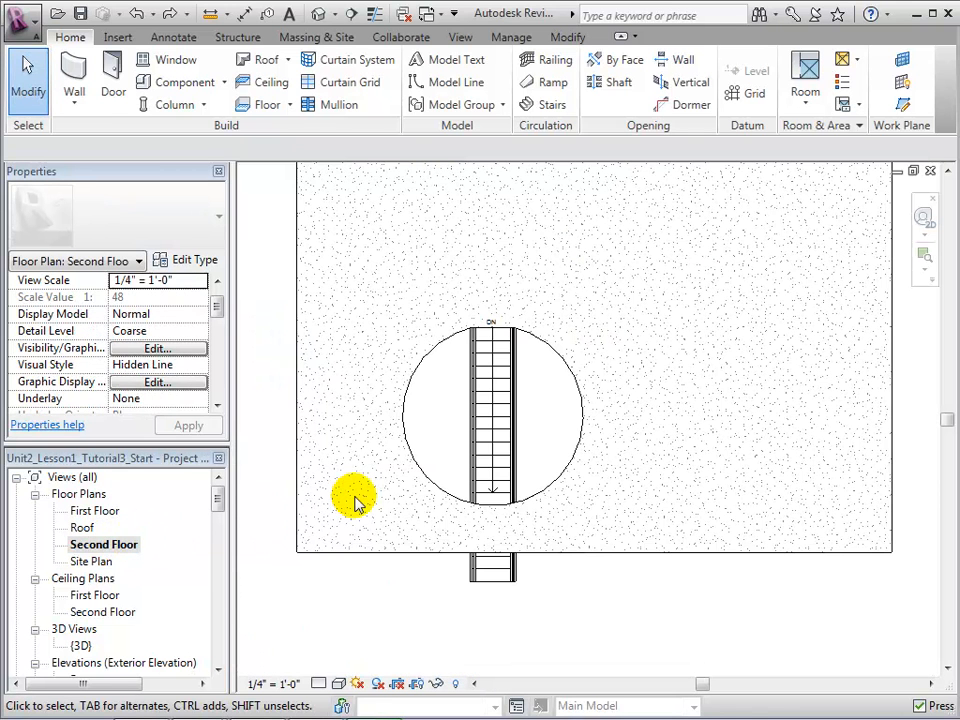
{"action": "mouse_move", "coordinate": [547, 60]}
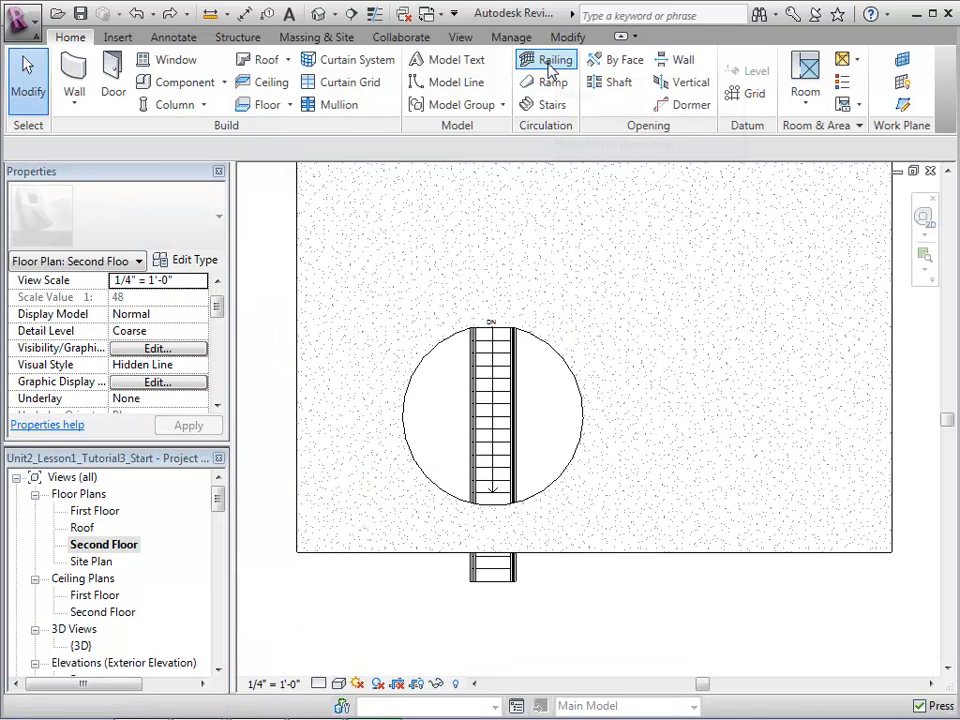
{"action": "left_click", "coordinate": [546, 59]}
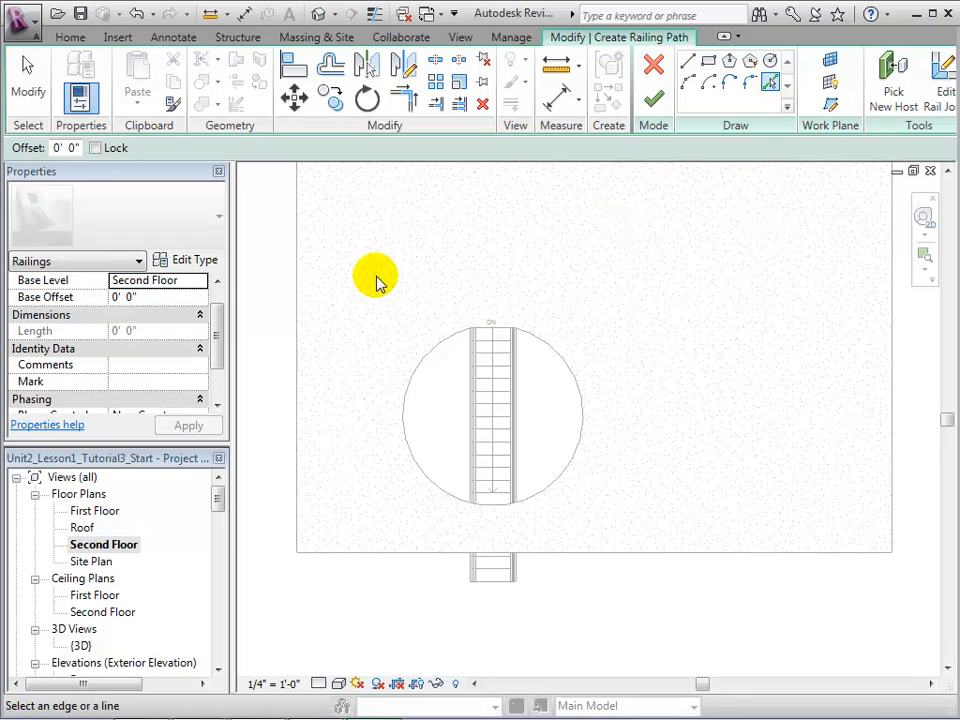
{"action": "mouse_move", "coordinate": [418, 365]}
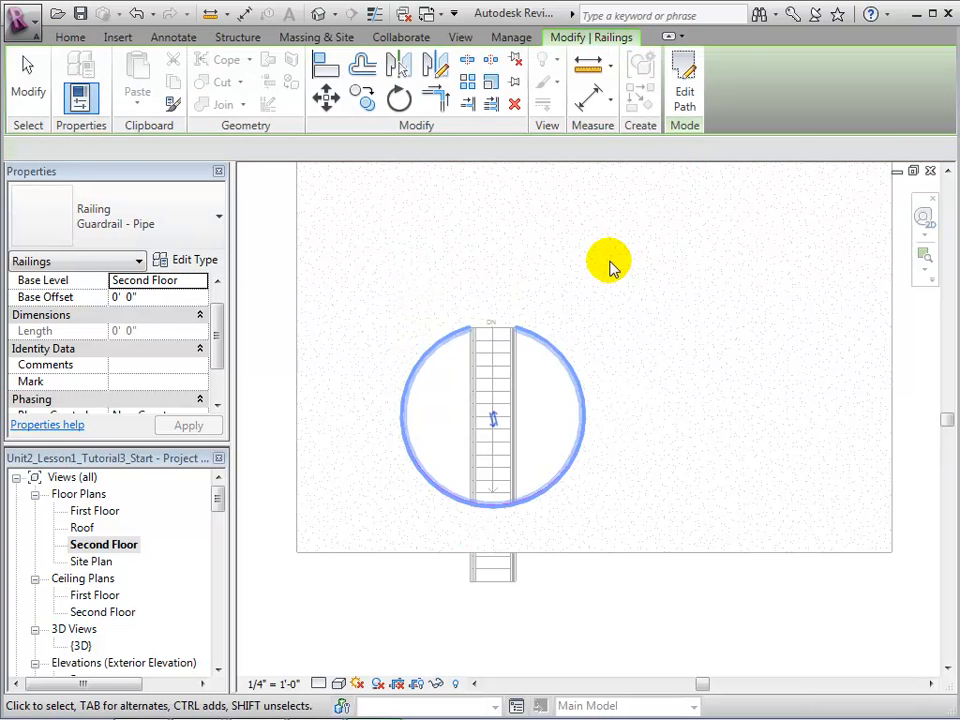
{"action": "left_click", "coordinate": [490, 415]}
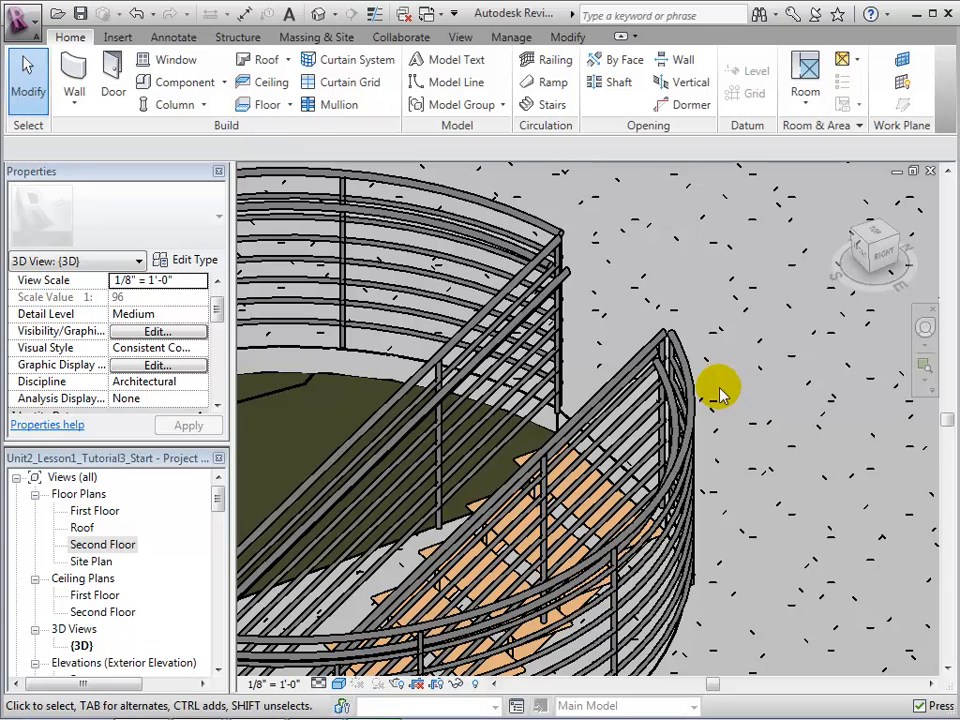
{"action": "mouse_move", "coordinate": [665, 380]}
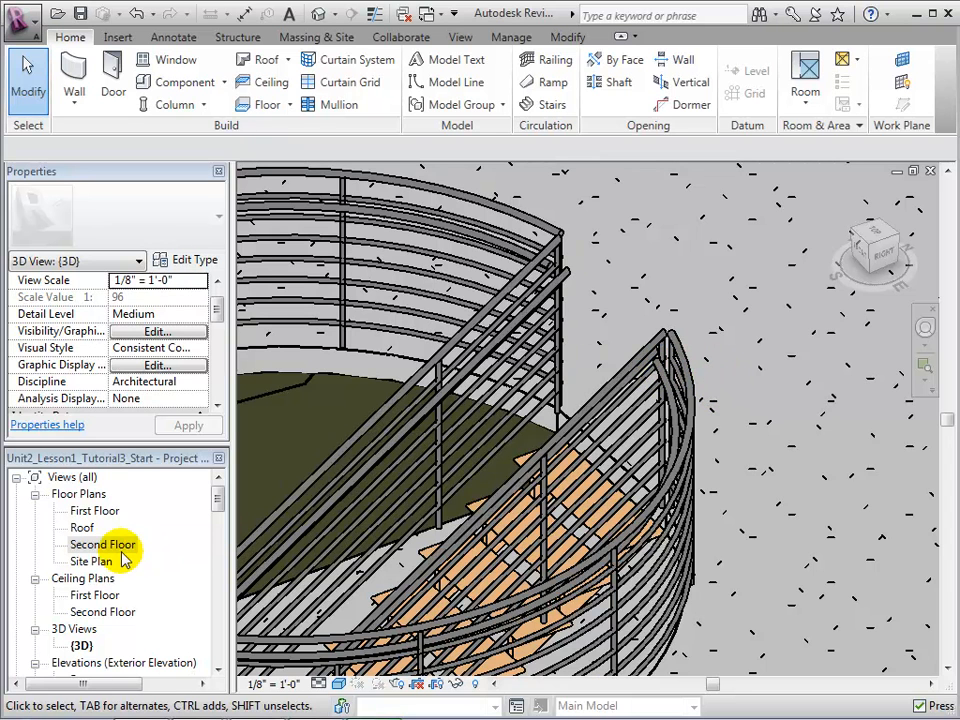
Step: Select the circular guardrail in the Second Floor plan and flip its facing direction
{"action": "double_click", "coordinate": [103, 544]}
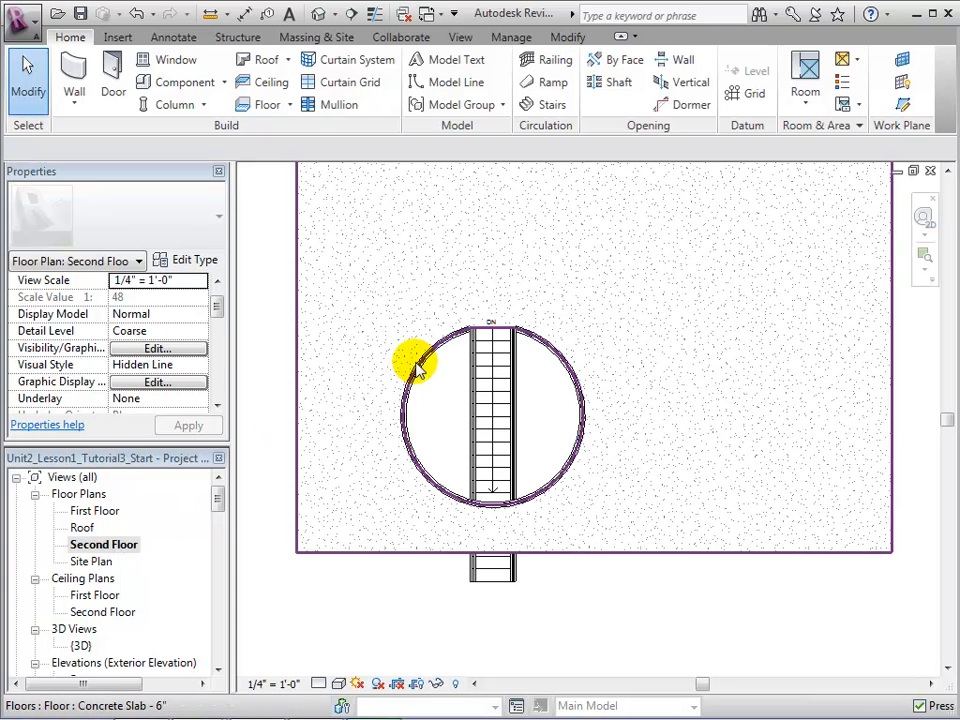
{"action": "left_click", "coordinate": [413, 360]}
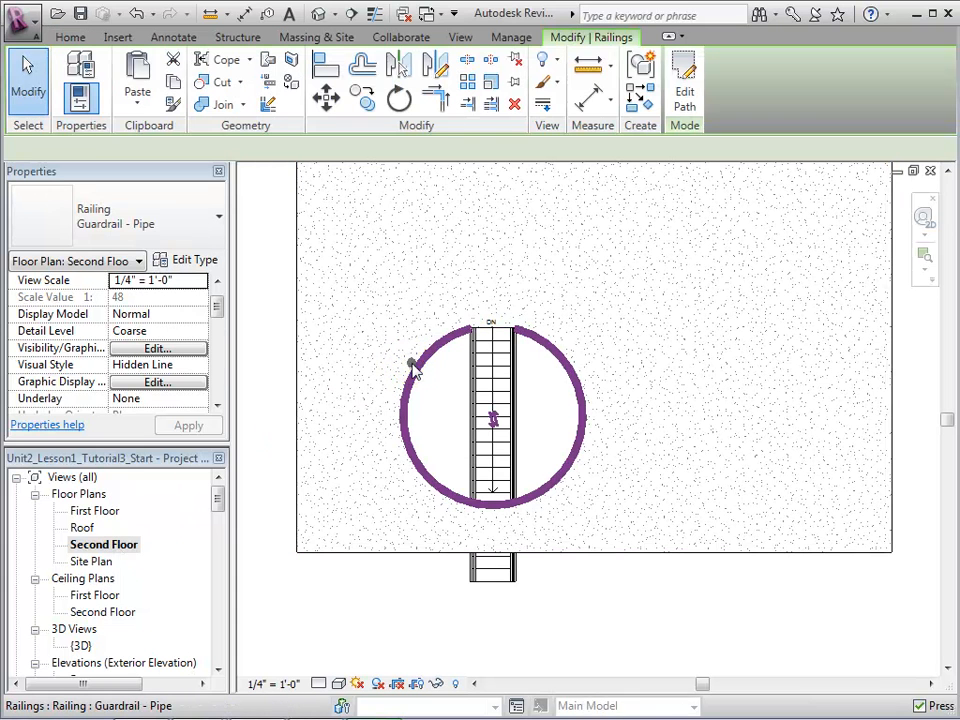
{"action": "left_click", "coordinate": [463, 413]}
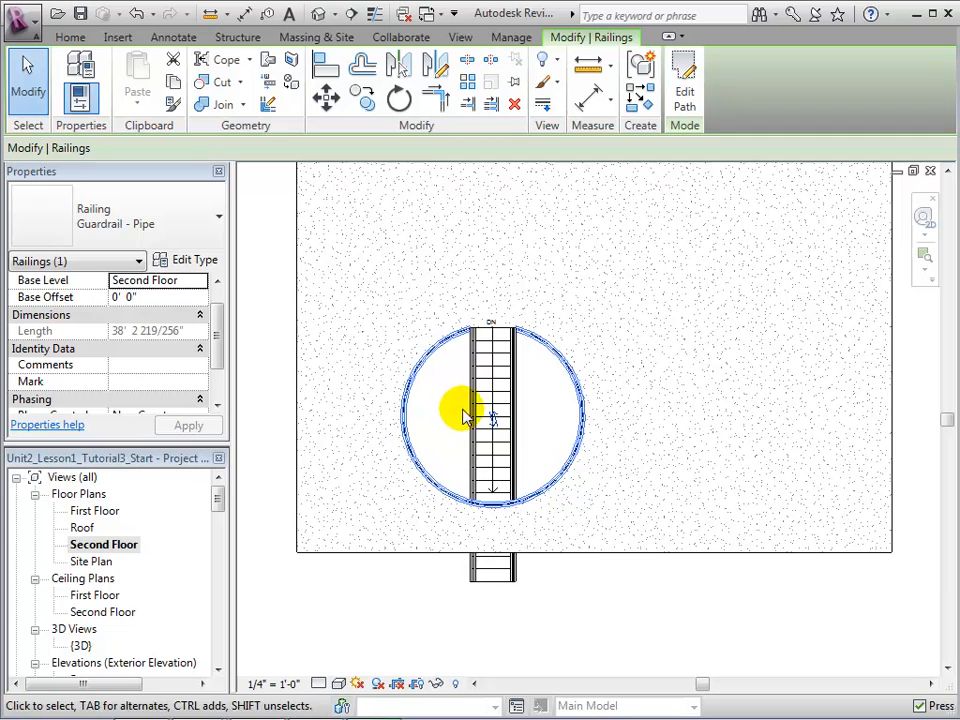
{"action": "mouse_move", "coordinate": [495, 415]}
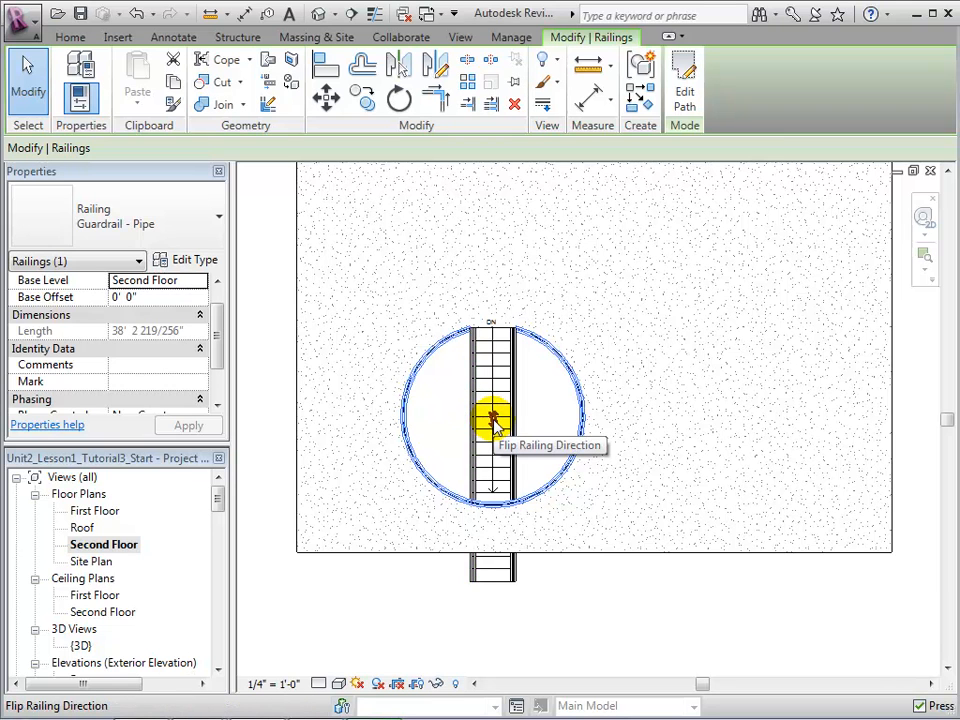
{"action": "left_click", "coordinate": [495, 413]}
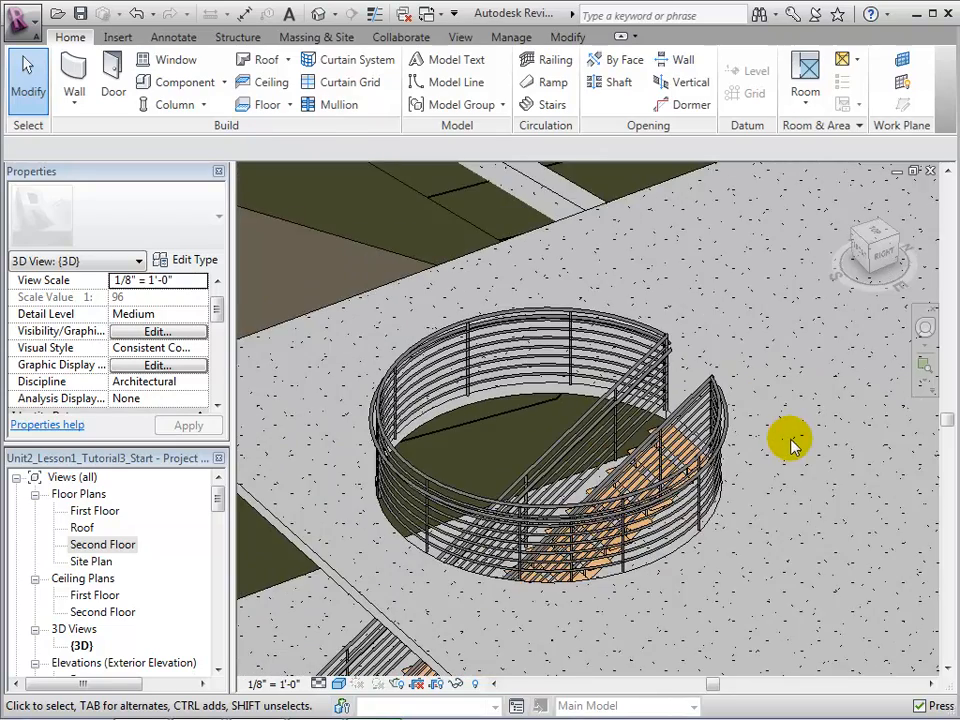
{"action": "left_click_drag", "start_coordinate": [790, 442], "coordinate": [878, 478]}
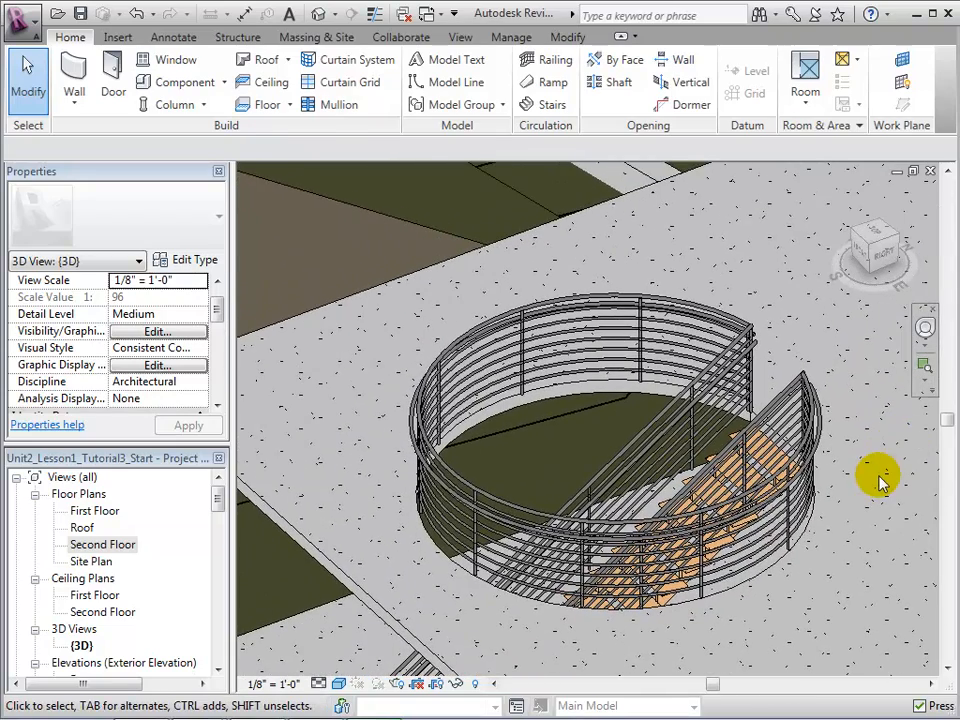
{"action": "double_click", "coordinate": [101, 544]}
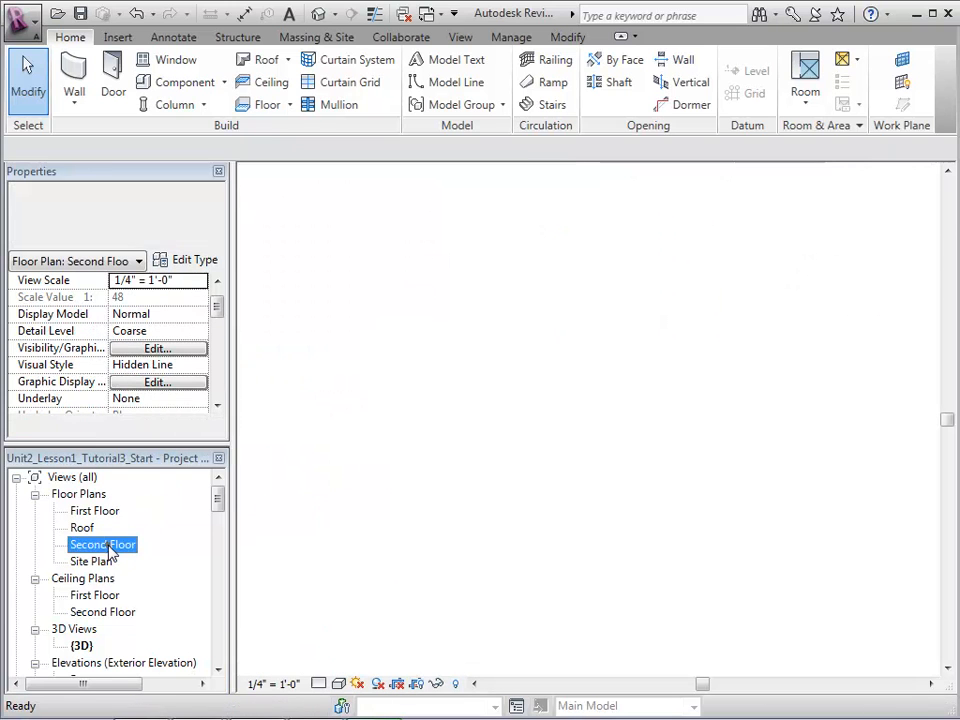
{"action": "double_click", "coordinate": [102, 543]}
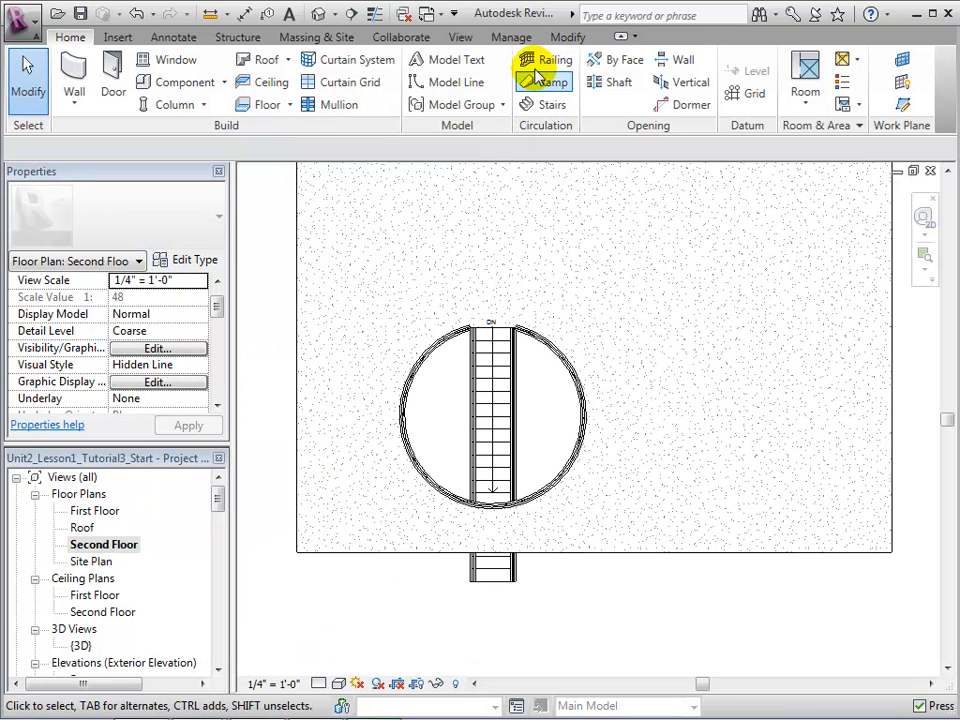
Step: Sketch a straight-line railing path along the slab edges, starting on the left edge
{"action": "left_click", "coordinate": [545, 59]}
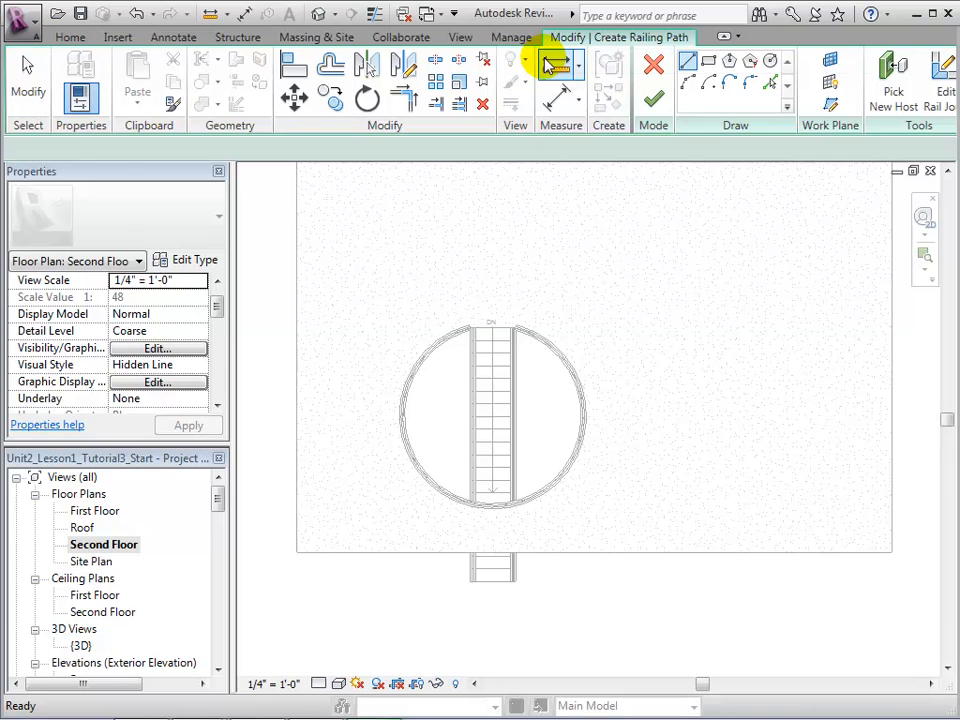
{"action": "left_click", "coordinate": [770, 78]}
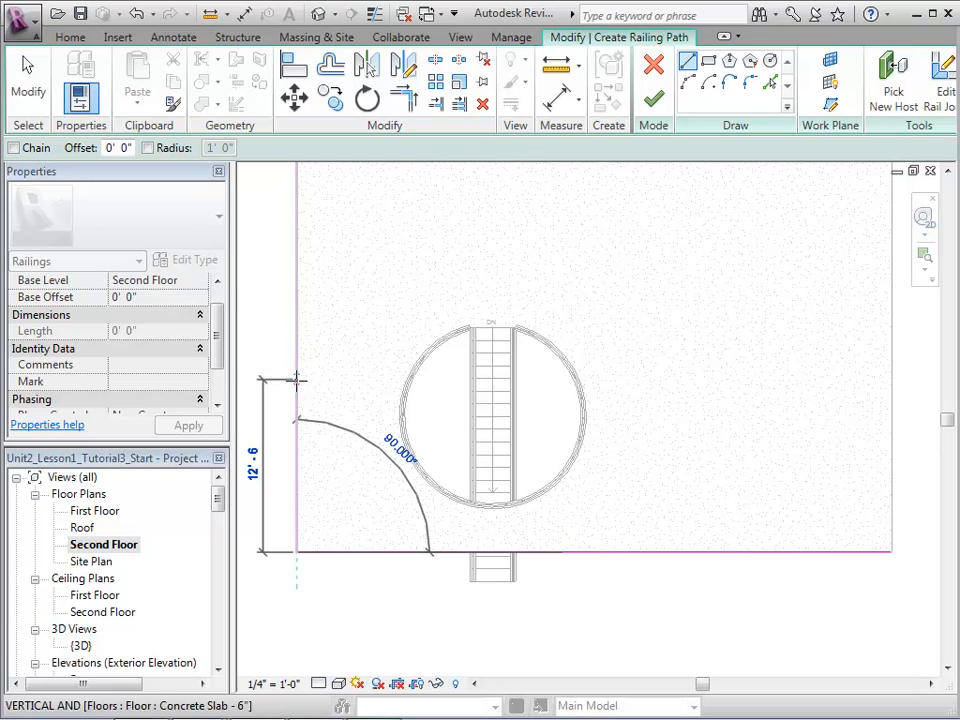
{"action": "left_click", "coordinate": [890, 550]}
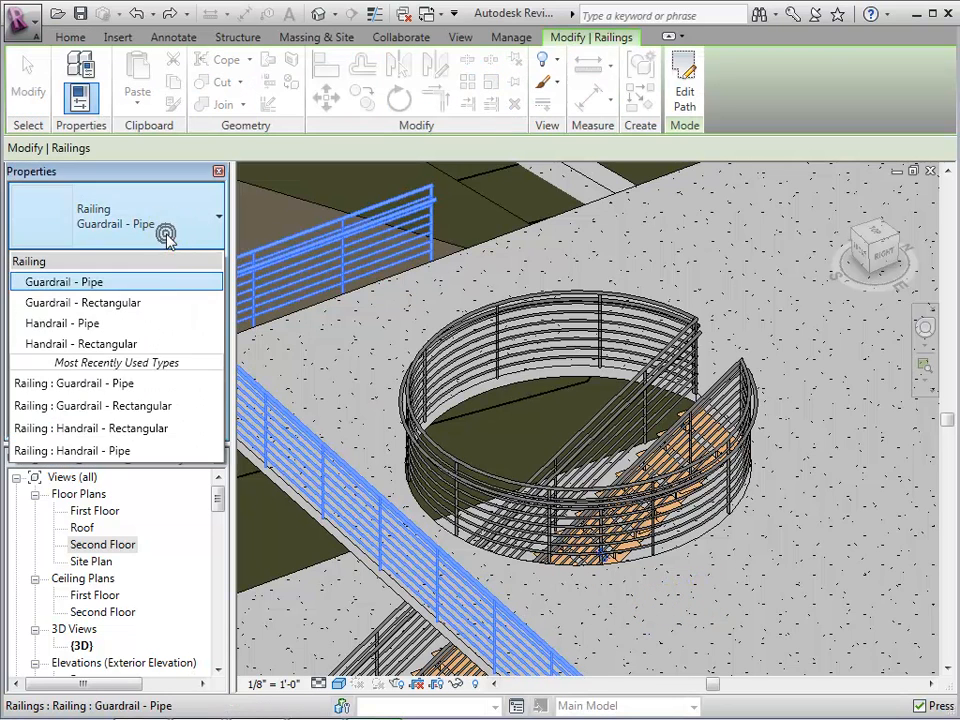
{"action": "mouse_move", "coordinate": [165, 331]}
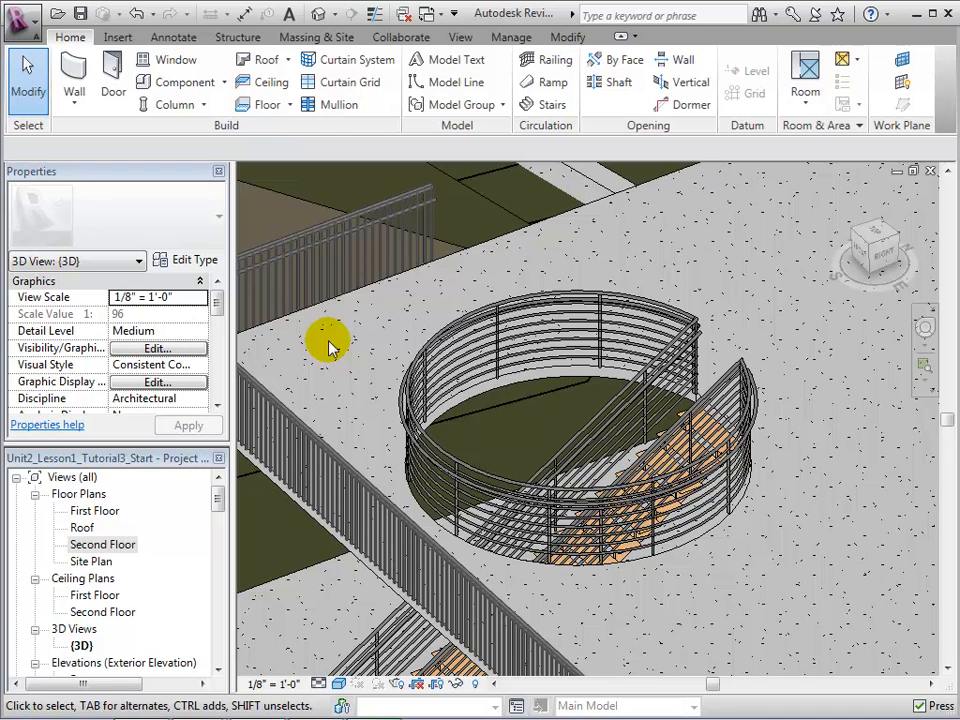
{"action": "mouse_move", "coordinate": [585, 300]}
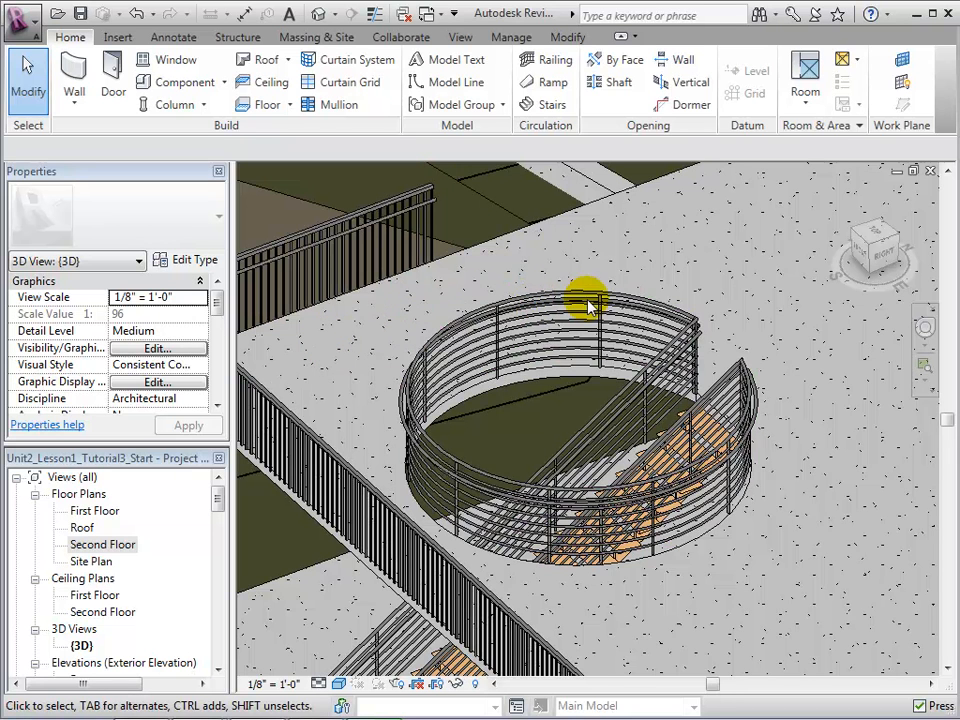
Step: Select the round pipe guardrail around the stair opening
{"action": "left_click", "coordinate": [590, 300]}
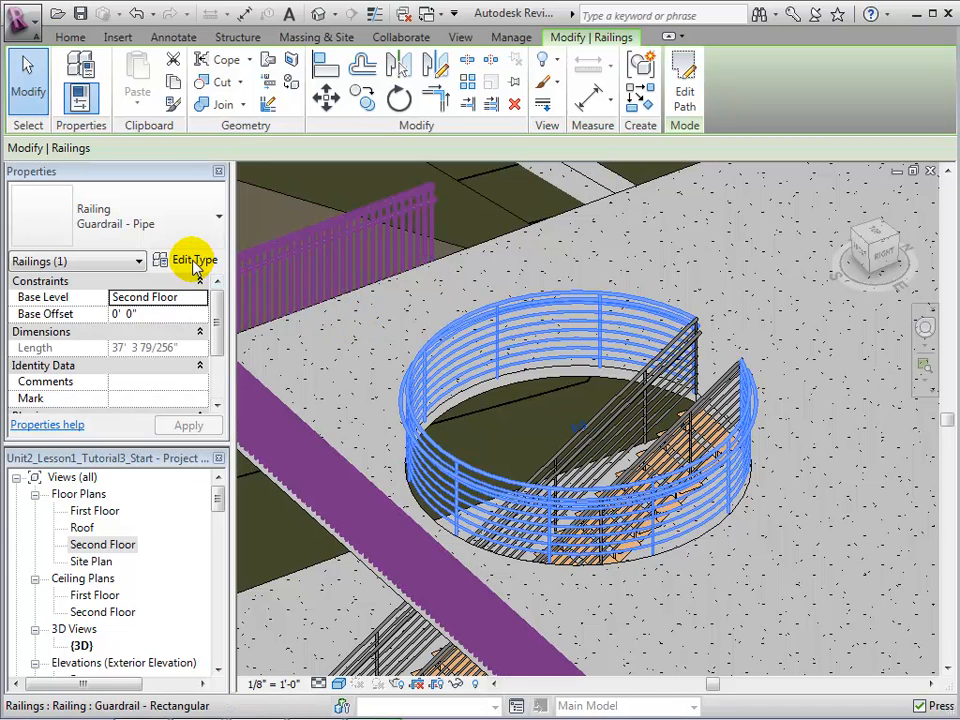
{"action": "left_click", "coordinate": [192, 260]}
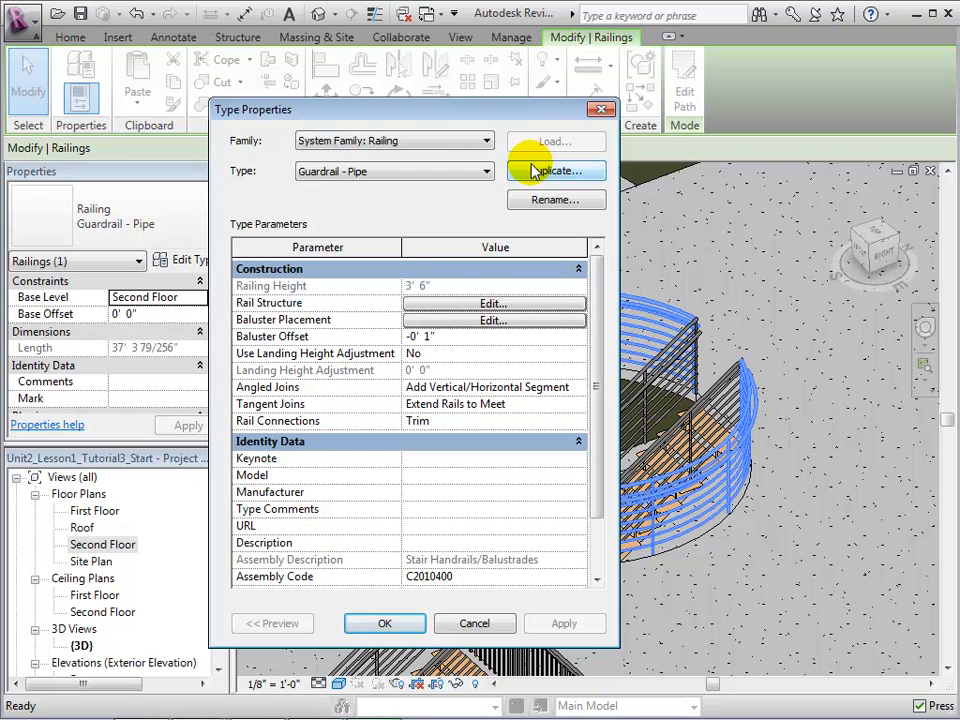
{"action": "mouse_move", "coordinate": [460, 210]}
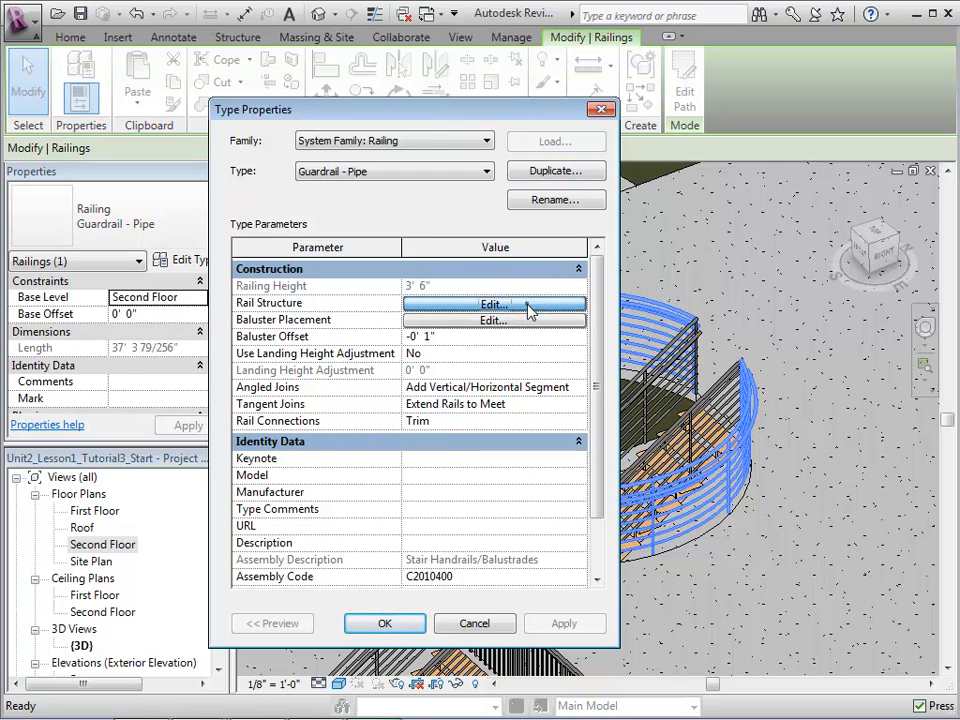
{"action": "left_click", "coordinate": [493, 303]}
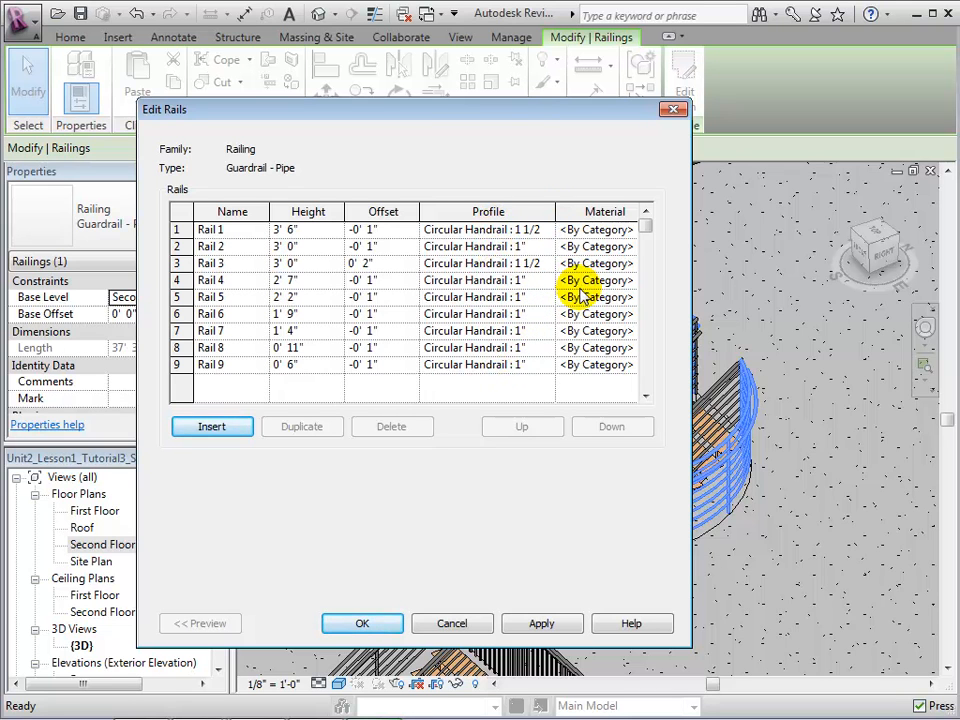
{"action": "mouse_move", "coordinate": [362, 623]}
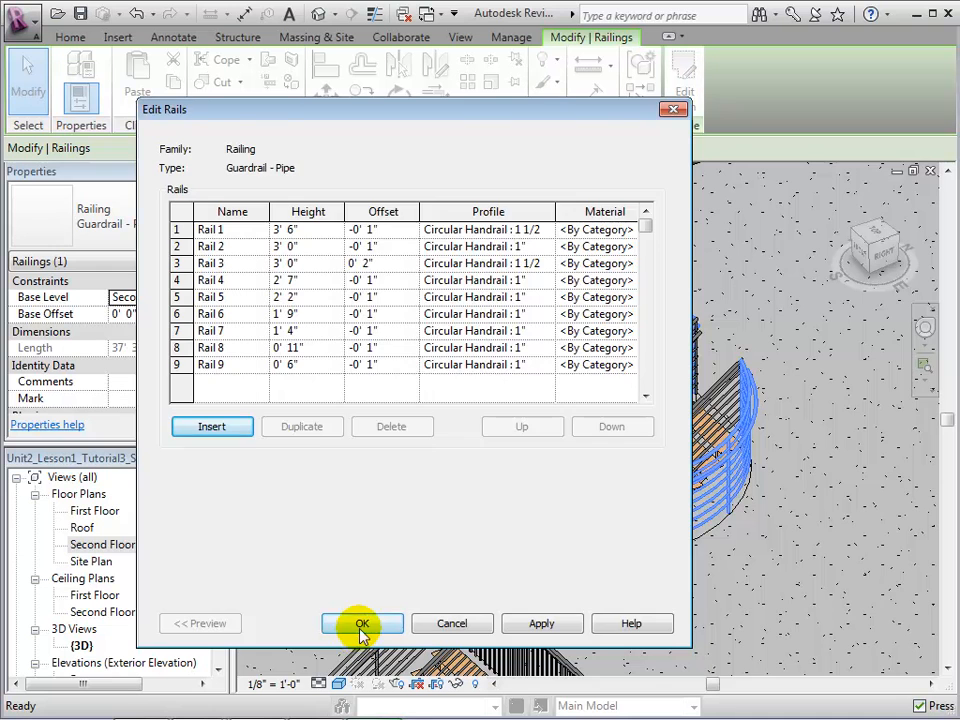
{"action": "left_click", "coordinate": [362, 623]}
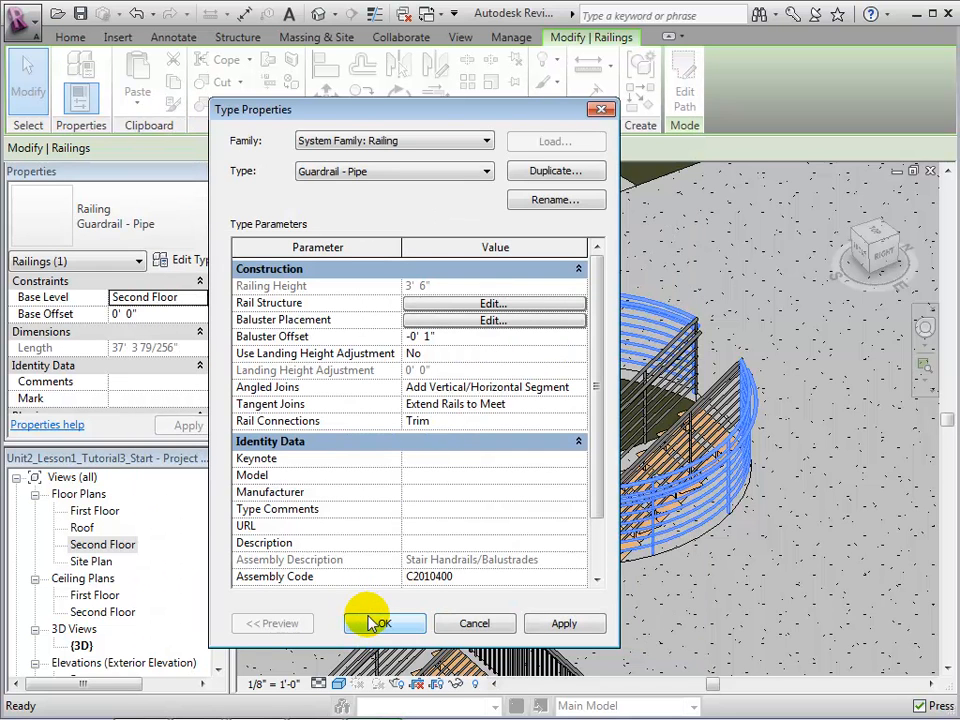
{"action": "left_click", "coordinate": [384, 623]}
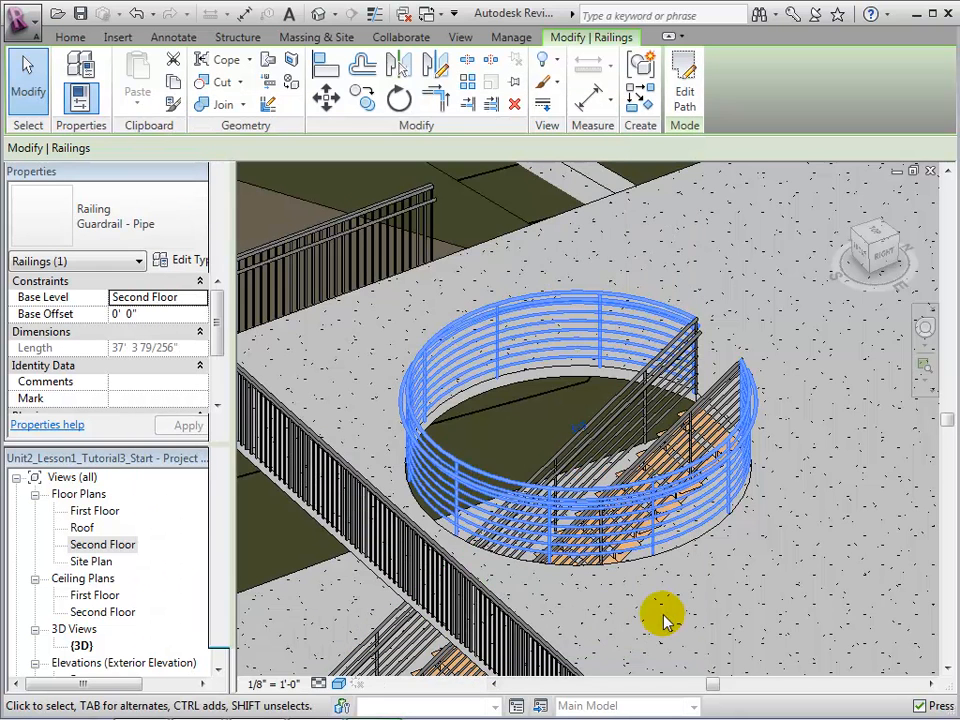